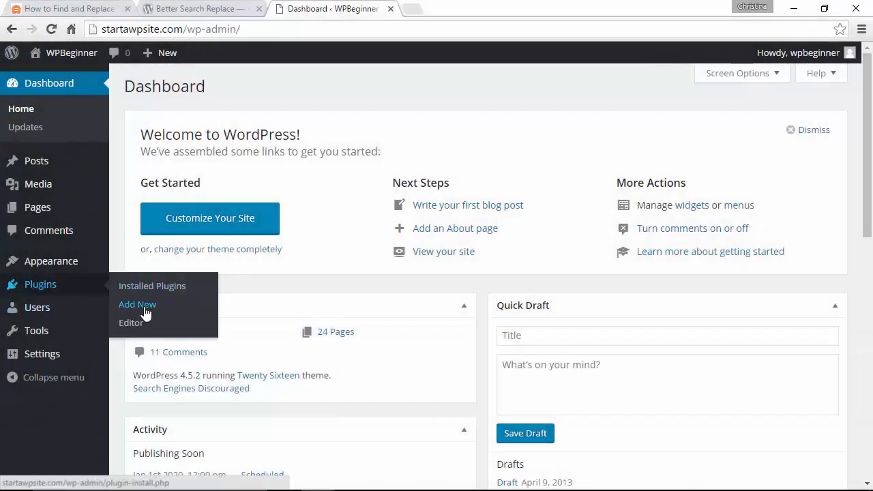
Step: Search the plugin directory for 'Better Search Replace', install it and activate it
click(137, 304)
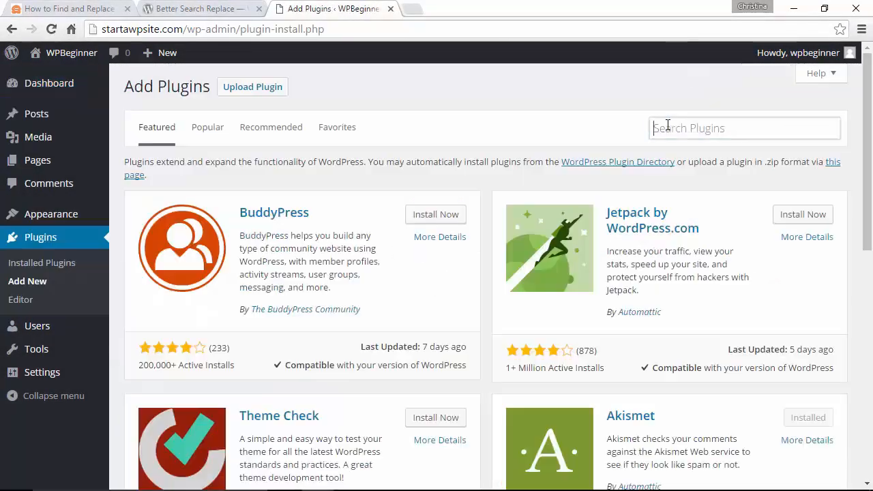
text(Better Search Replace)
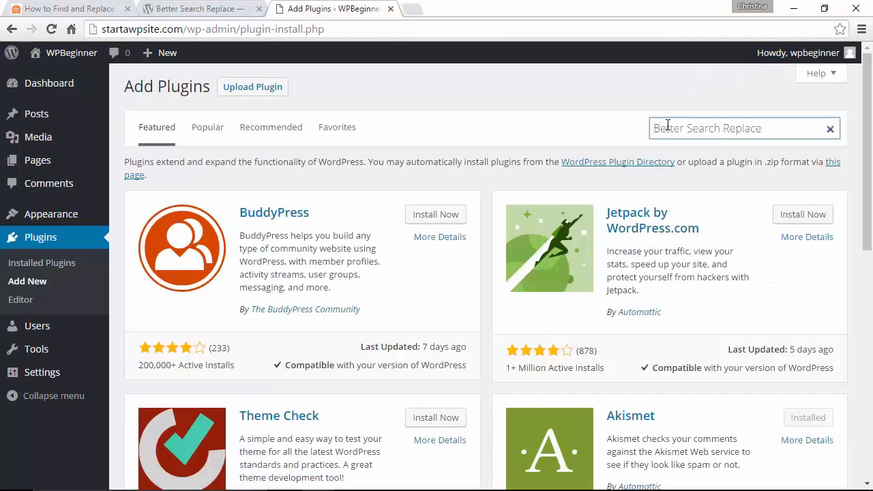
key(Return)
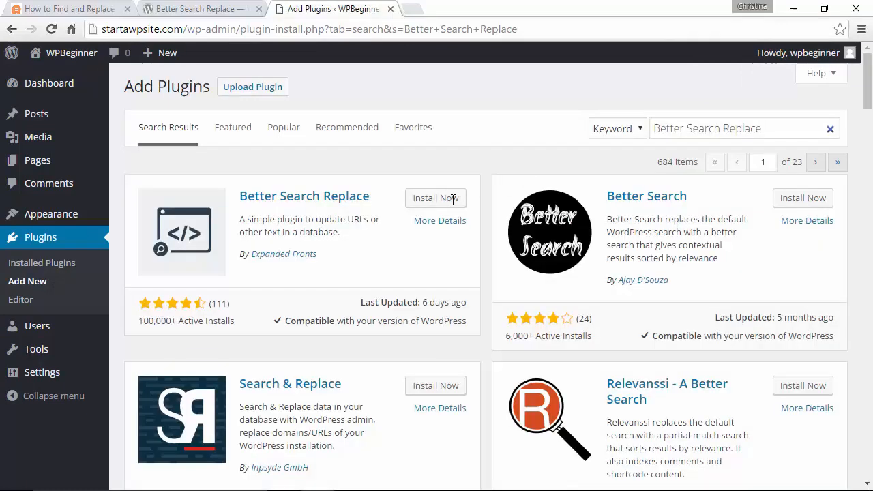
mouse_move(436, 197)
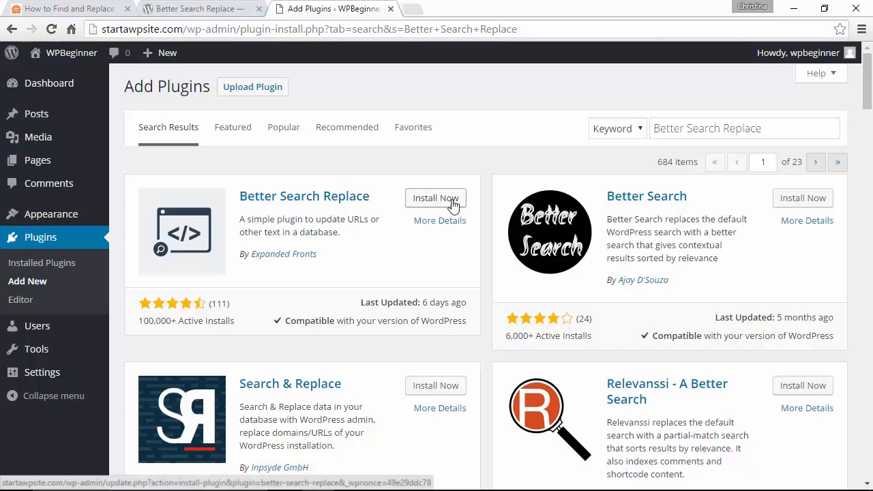
click(435, 198)
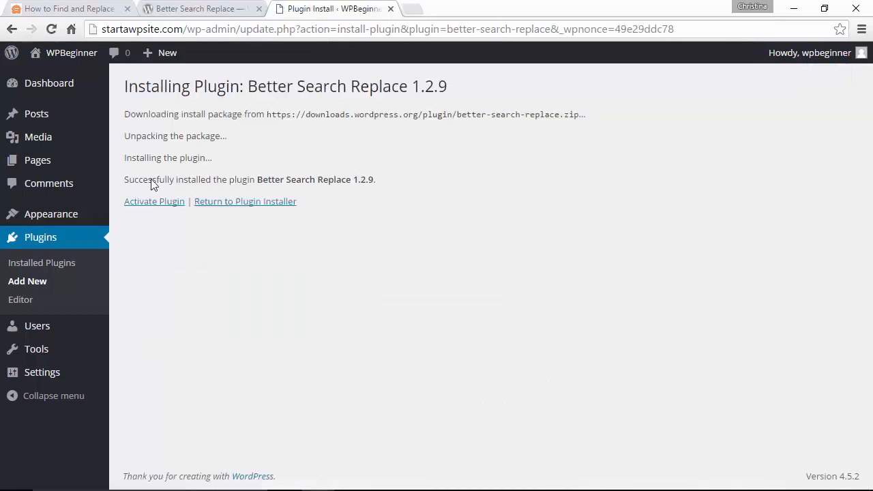
click(153, 202)
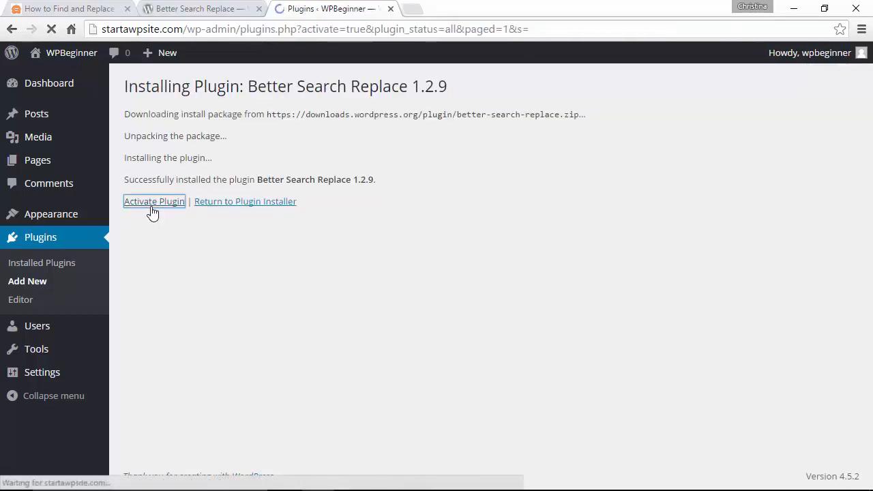
click(153, 201)
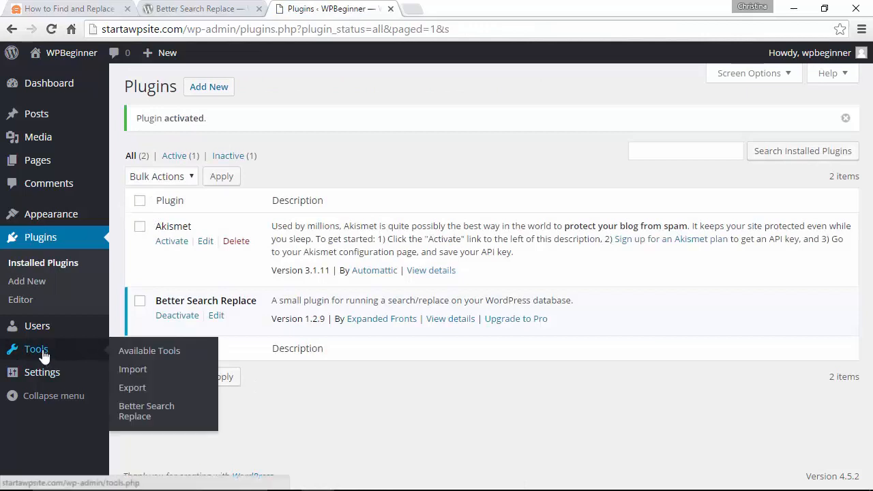
Step: In Better Search Replace, search for 'lorem ipsum' and replace with 'goren ipsum'
click(147, 410)
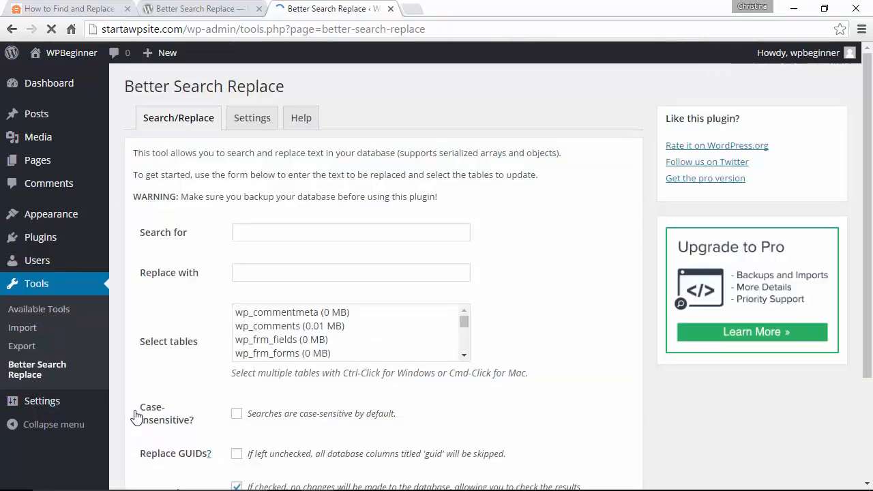
click(350, 232)
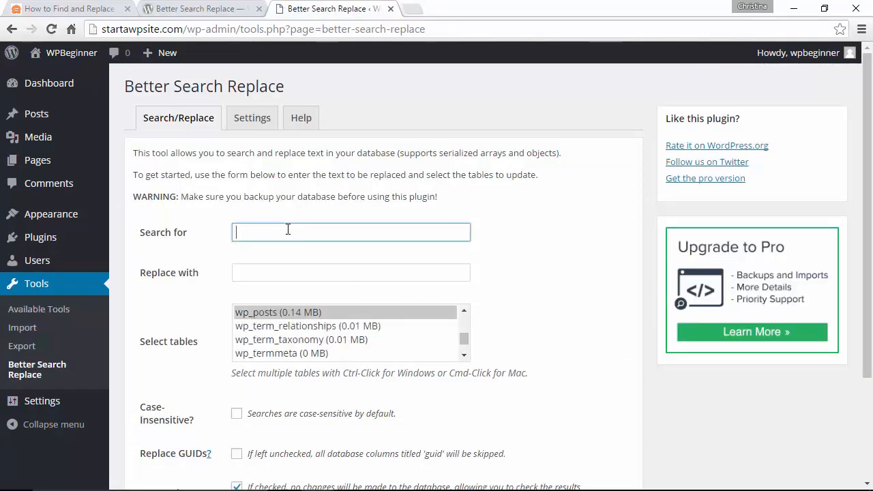
text(loren)
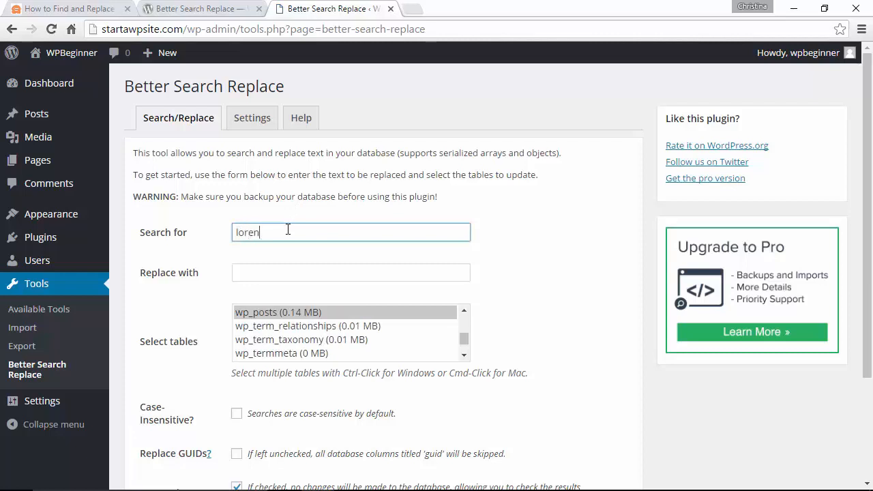
text(lorem ipsum)
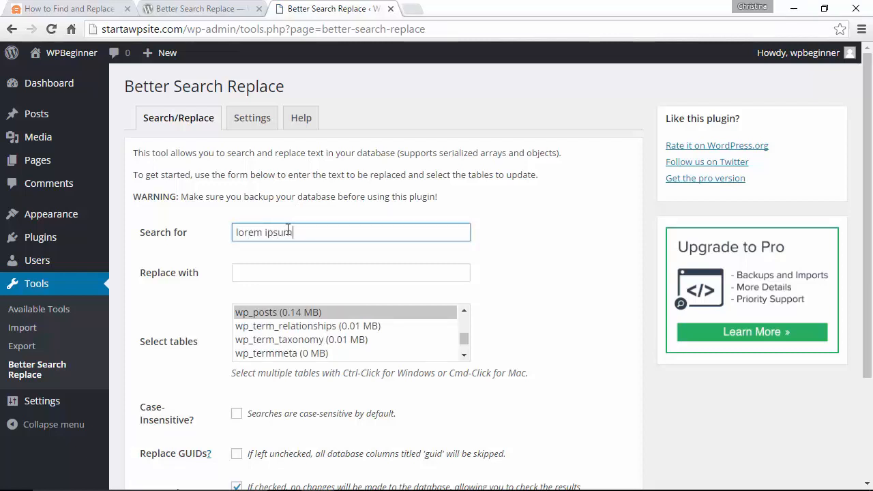
text(goren i)
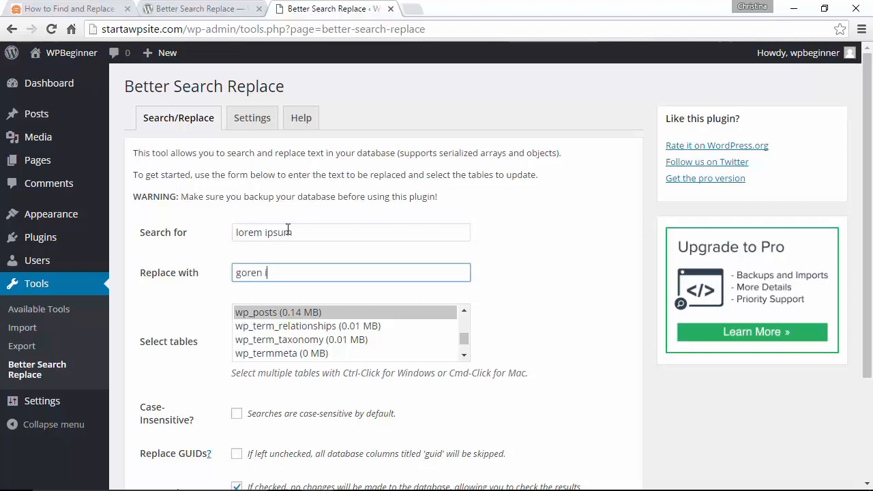
text(psum)
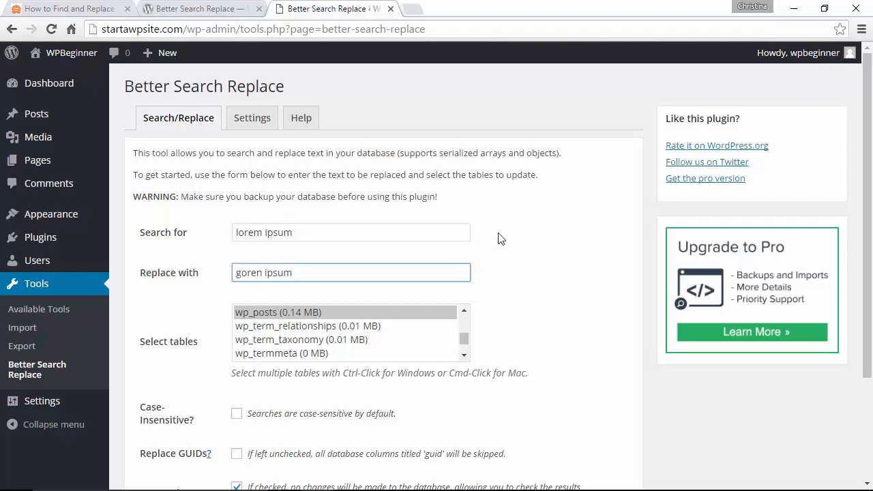
scroll(down, 3)
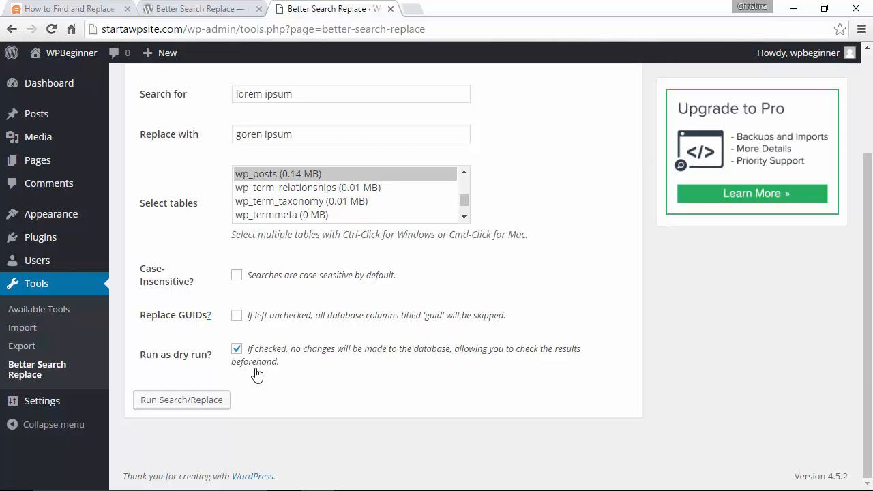
mouse_move(181, 400)
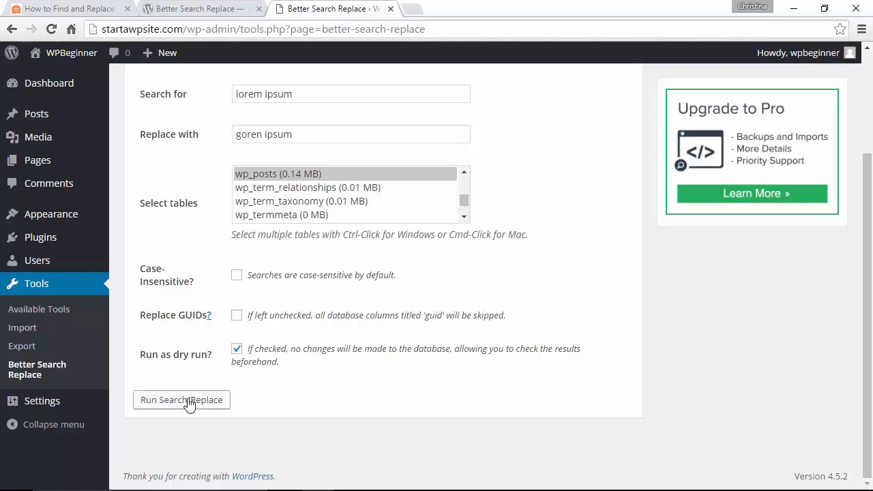
Step: Run a dry-run search/replace and scroll to review the results notice
click(181, 400)
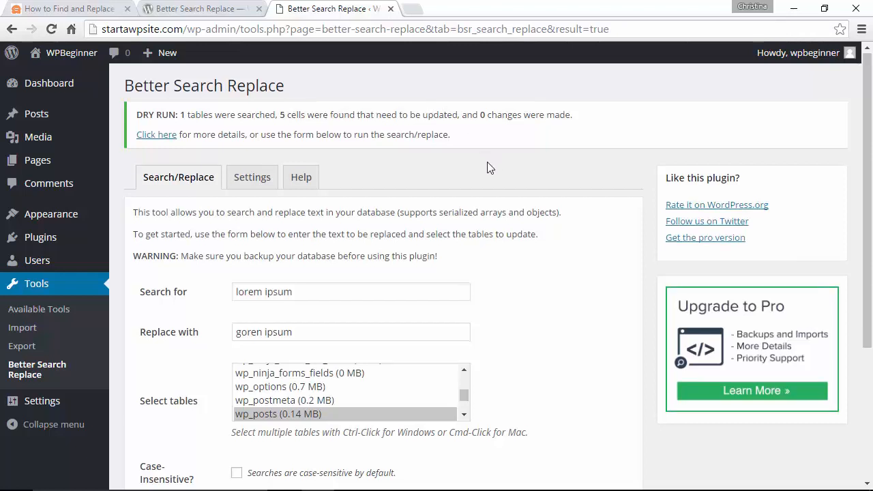
scroll(down, 3)
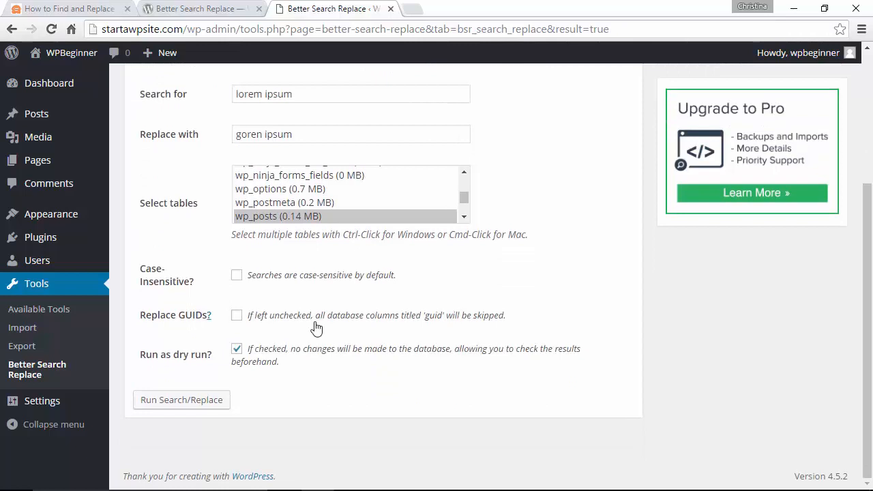
mouse_move(282, 284)
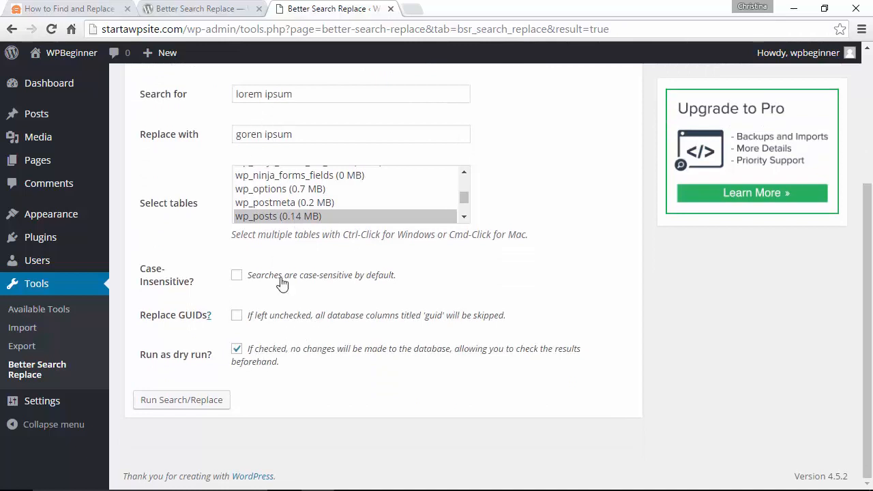
Step: Uncheck 'Run as dry run?' and run the real search/replace on the database
click(237, 349)
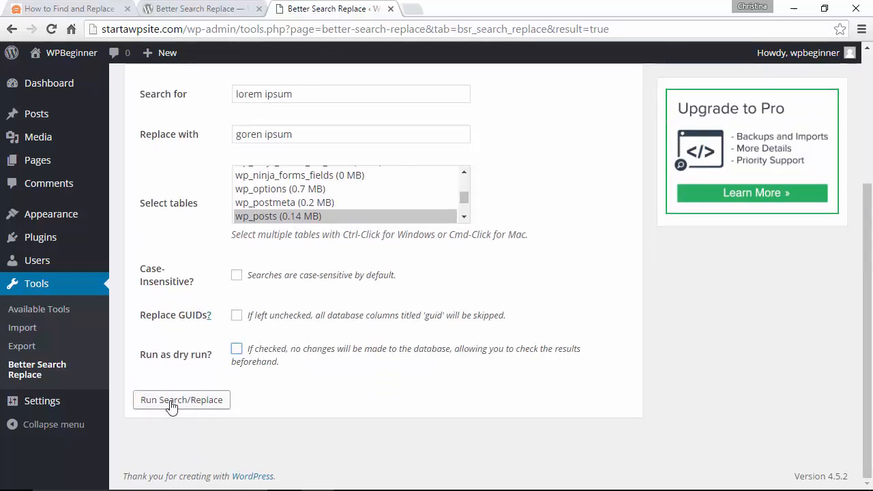
click(180, 399)
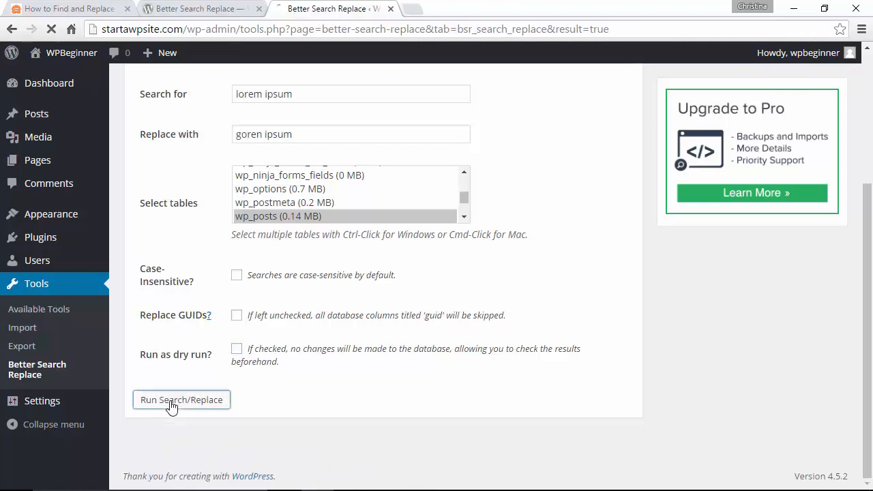
click(181, 400)
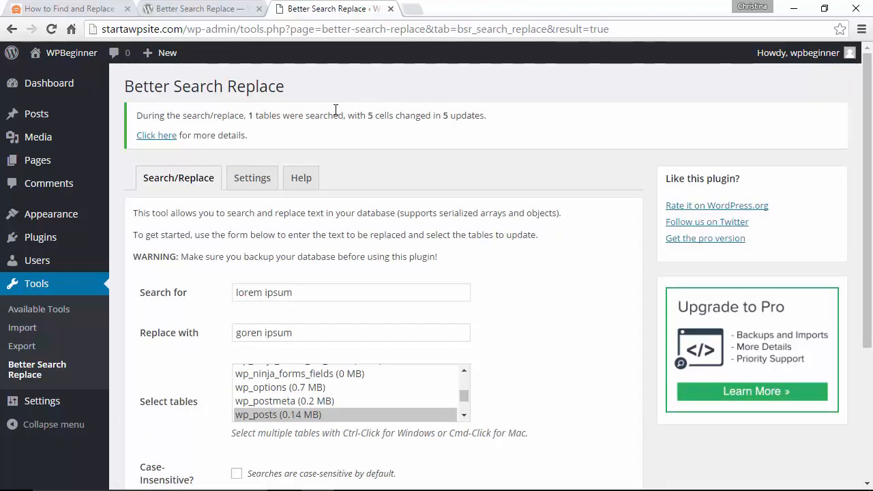
mouse_move(436, 123)
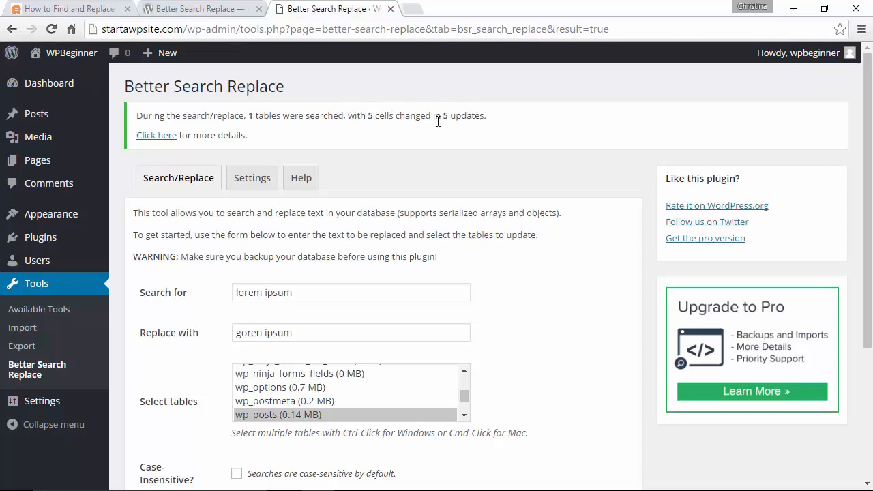
mouse_move(429, 136)
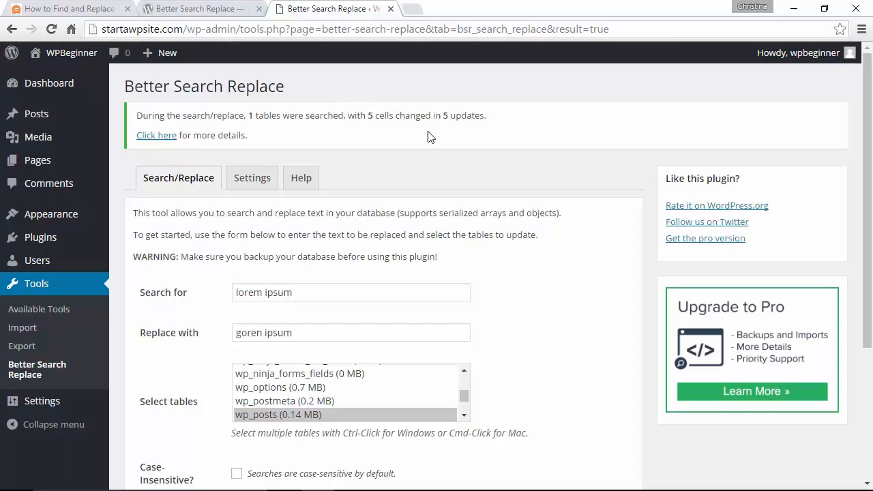